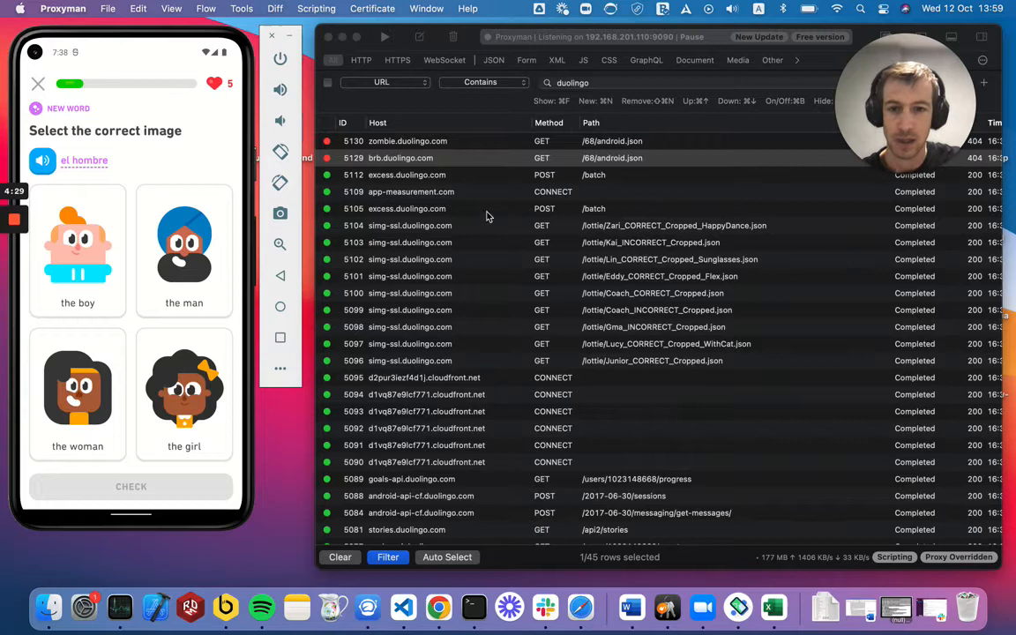
Step: Apply the URL Contains 'duolingo' filter and scroll the filtered request list
left_click(401, 157)
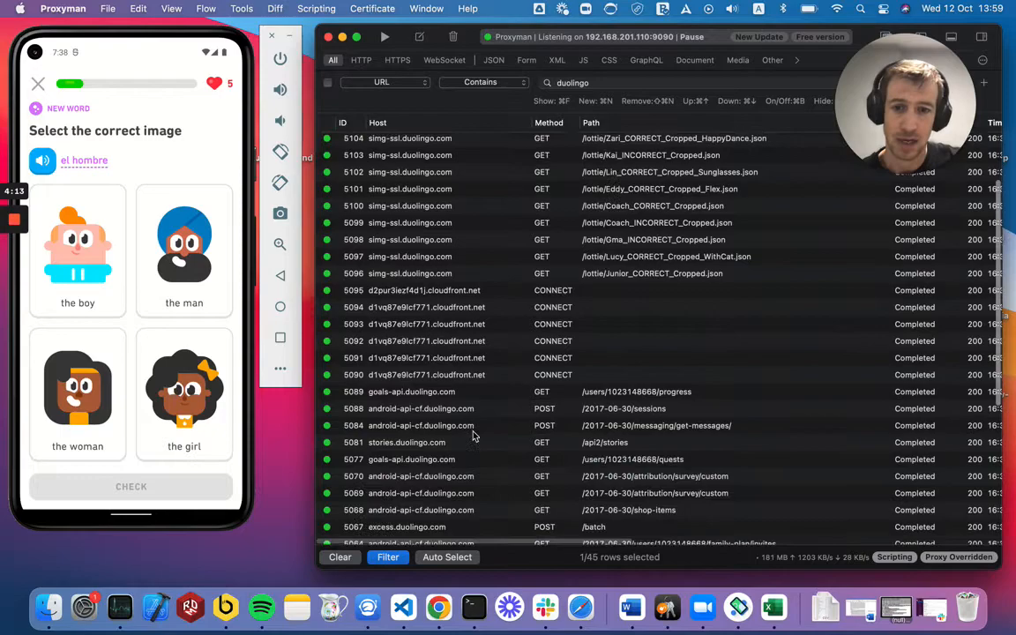
scroll("down", 3)
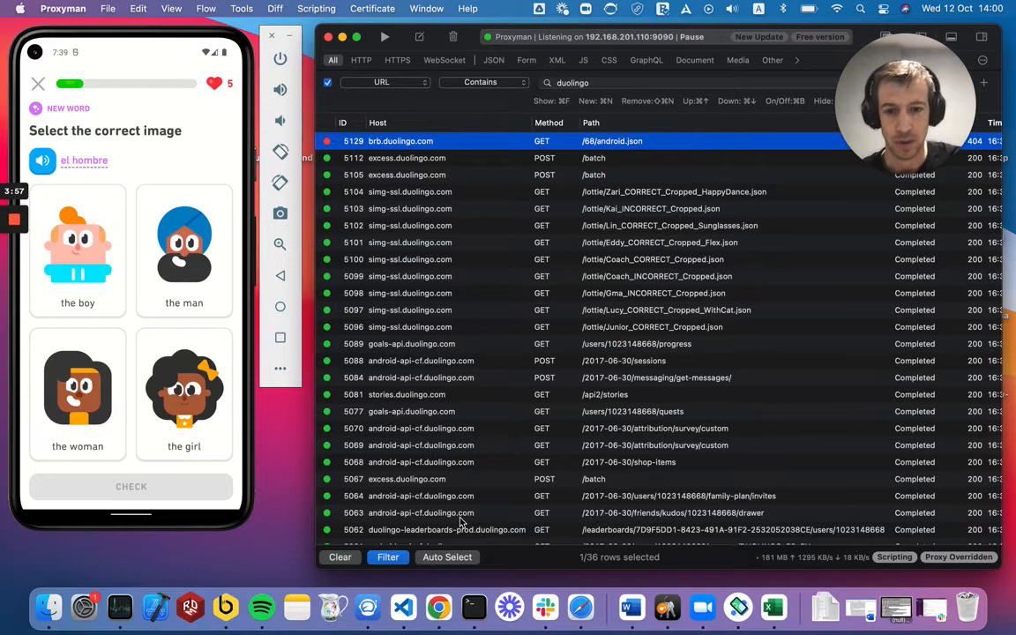
scroll("down", 3)
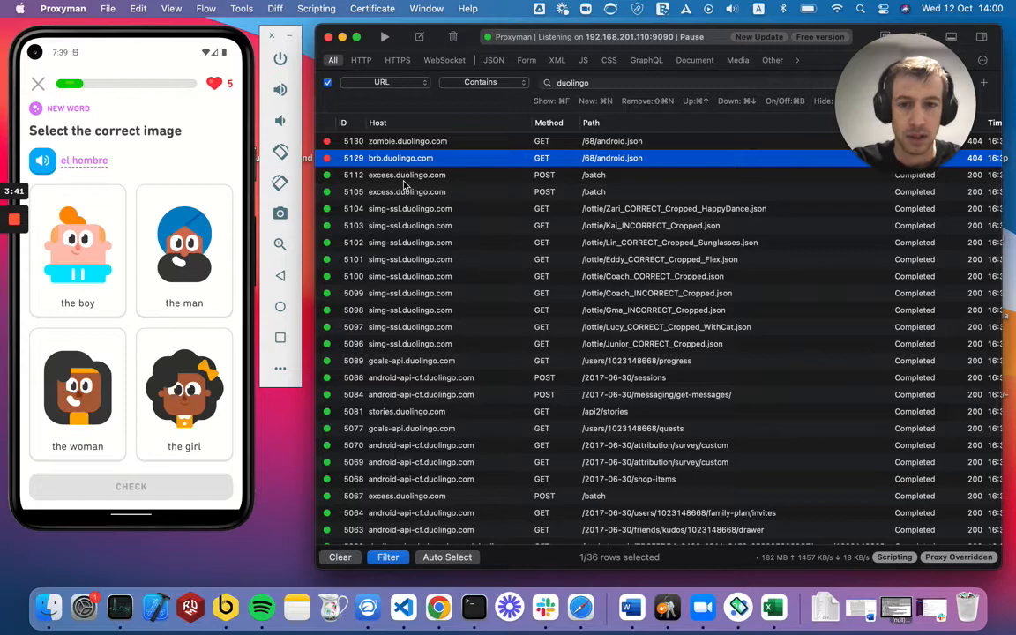
scroll("down", 3)
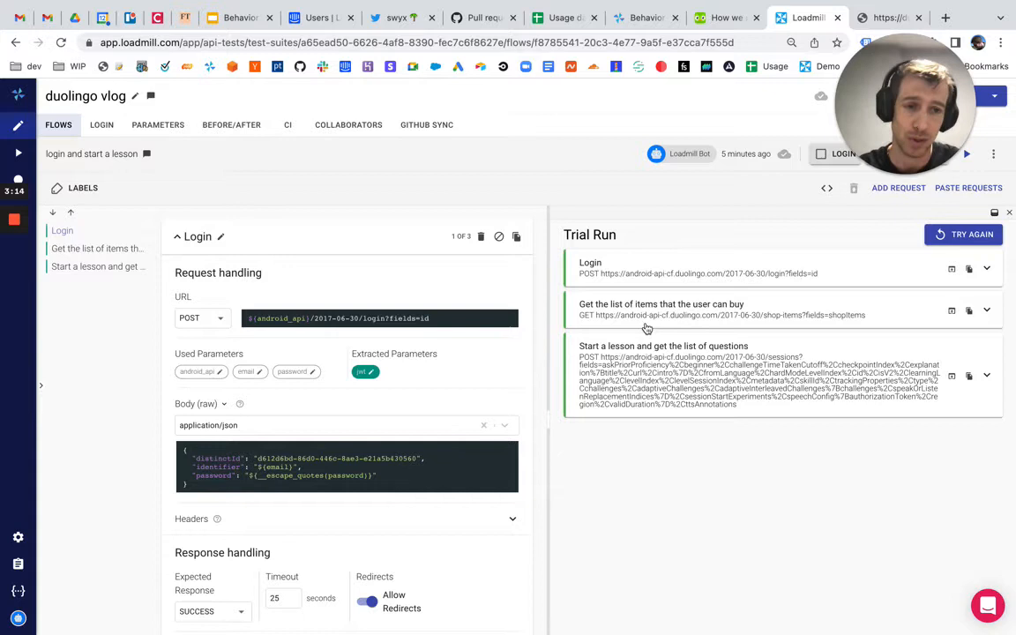
Step: Expand the 'Start a lesson' request's response JSON in the Trial Run panel
left_click(661, 309)
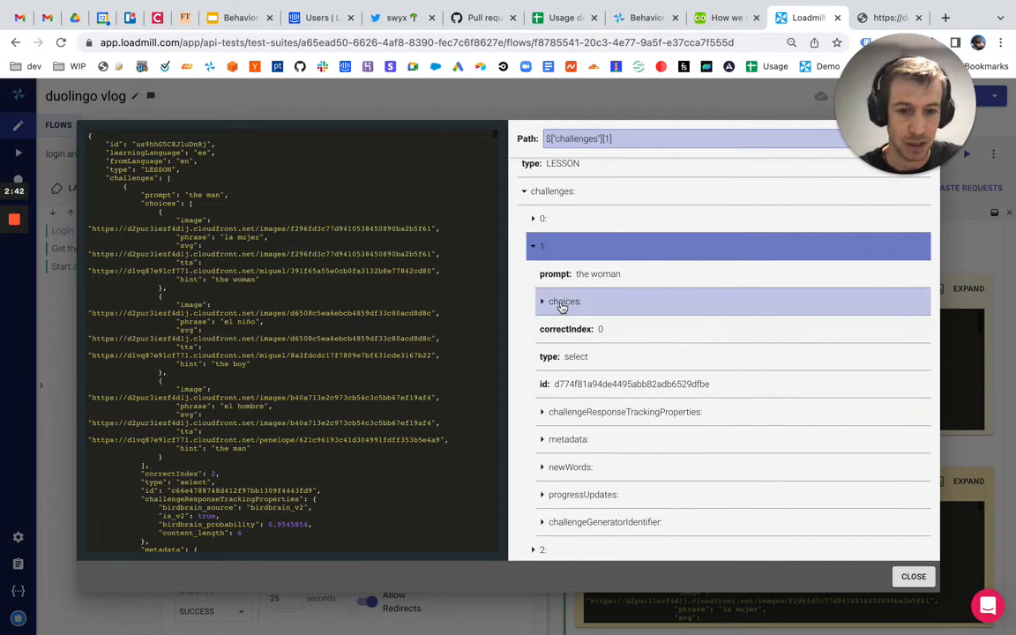
Step: Expand challenges > 1 > choices to show the second challenge's three answer options
left_click(564, 301)
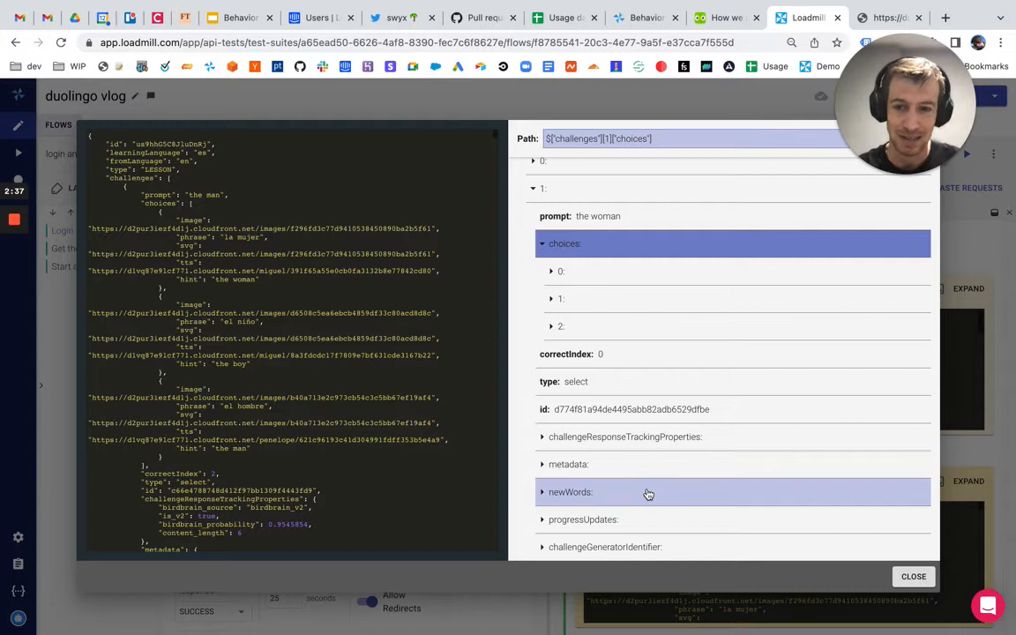
mouse_move(497, 283)
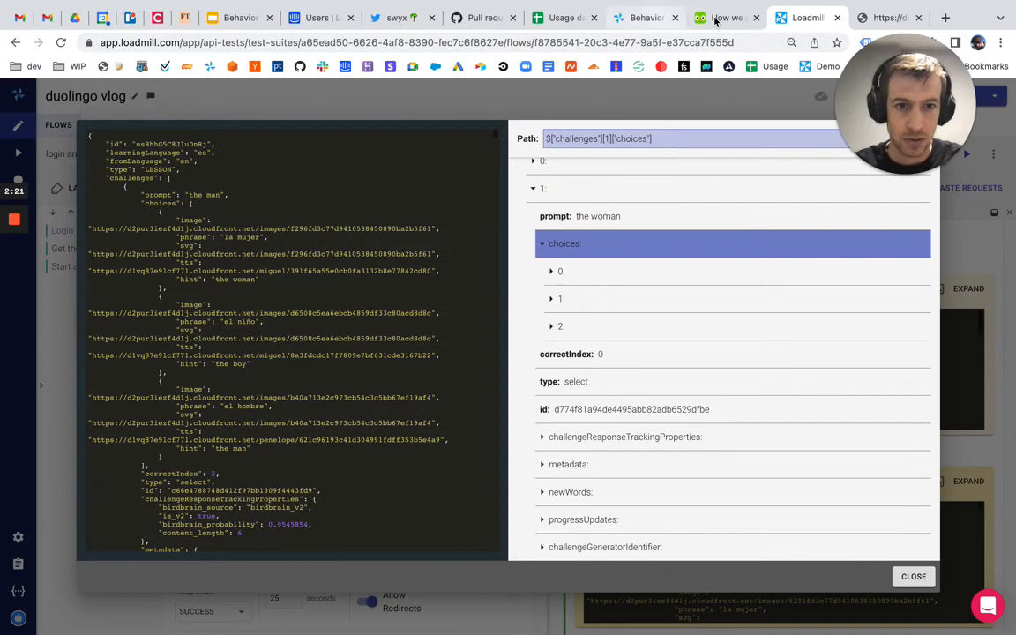
Step: Read the 'How we protect learner streaks' blog post down to the streak algorithm section
left_click(725, 17)
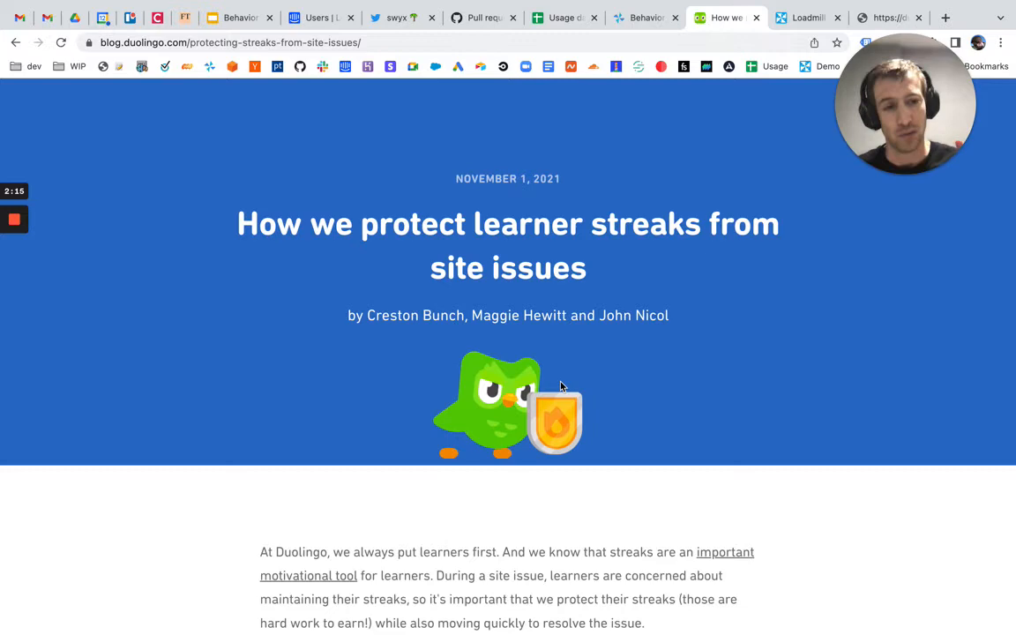
scroll("down", 3)
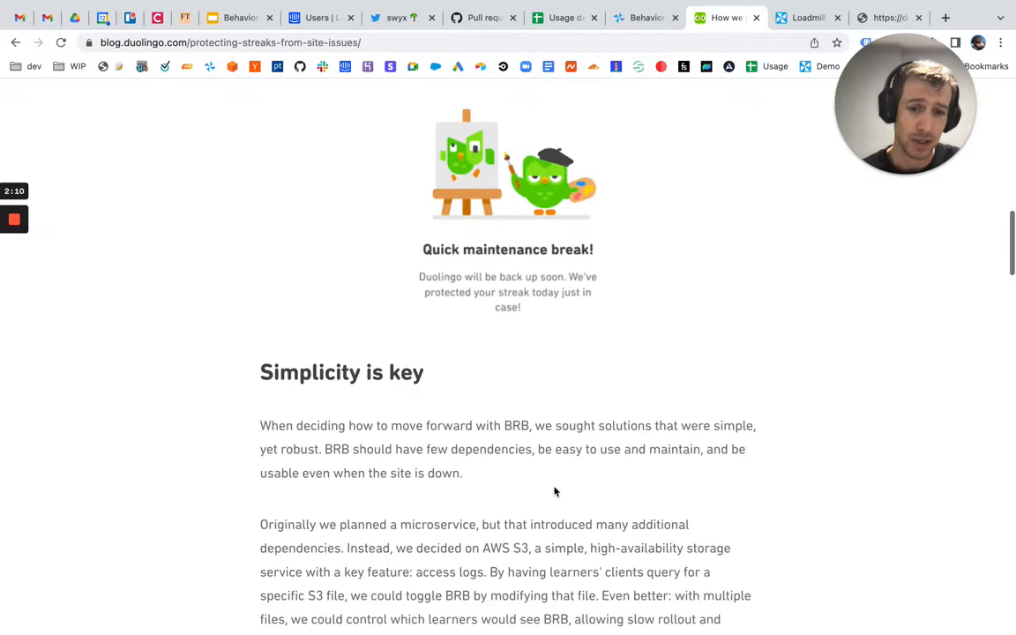
scroll("down", 3)
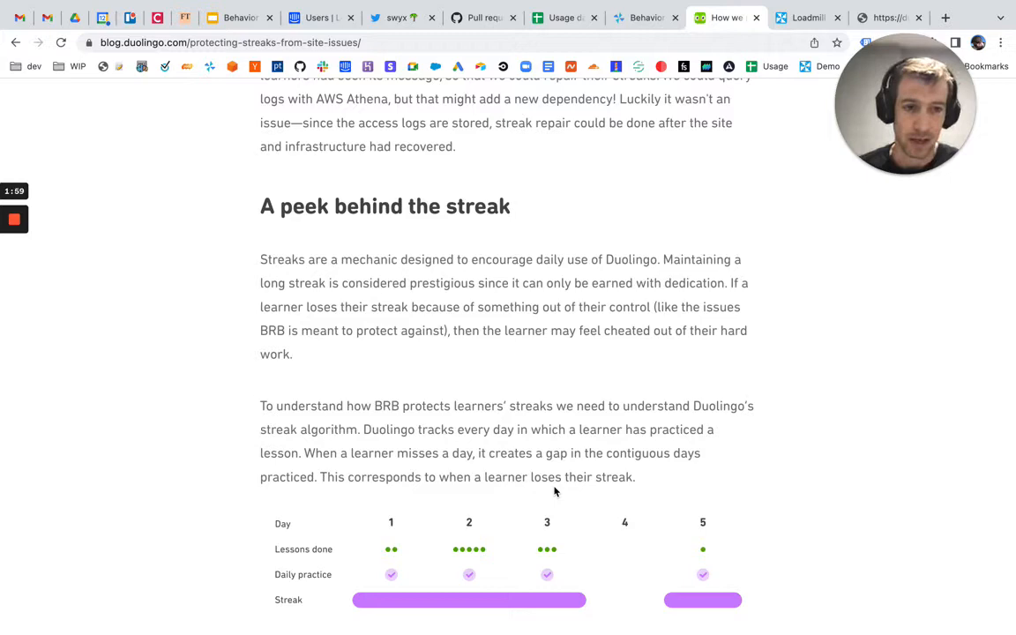
scroll("down", 3)
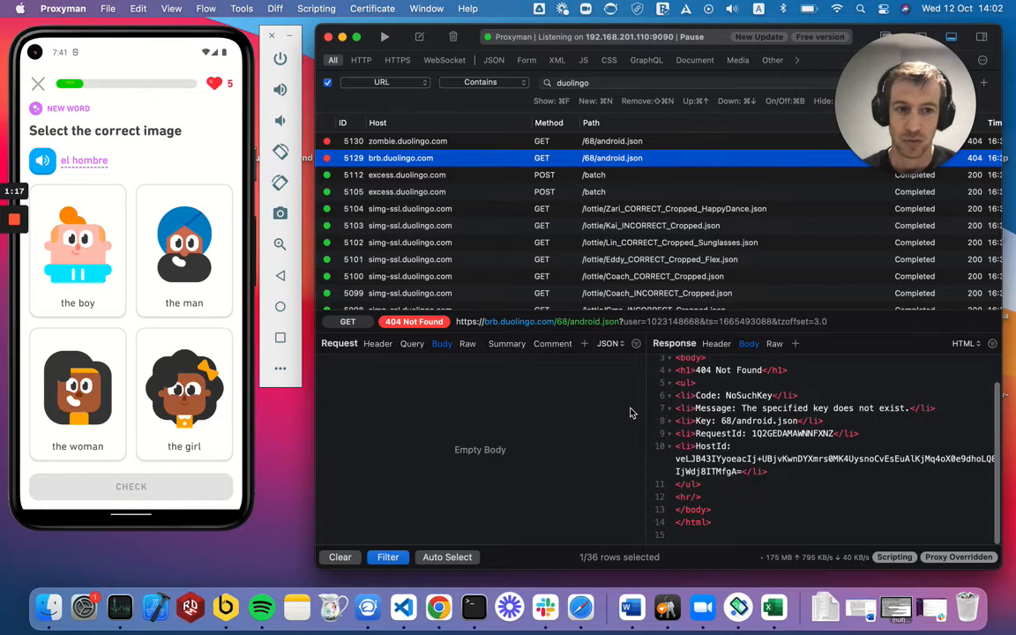
Step: Scroll the Duolingo request list to earlier users progress and sessions calls with brb 404 details open
scroll("down", 3)
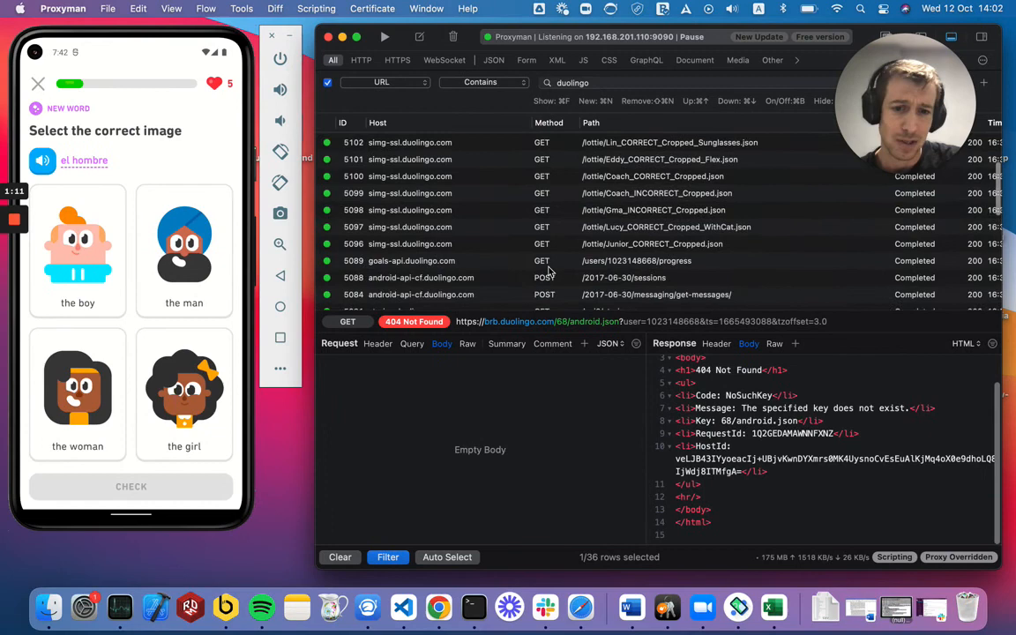